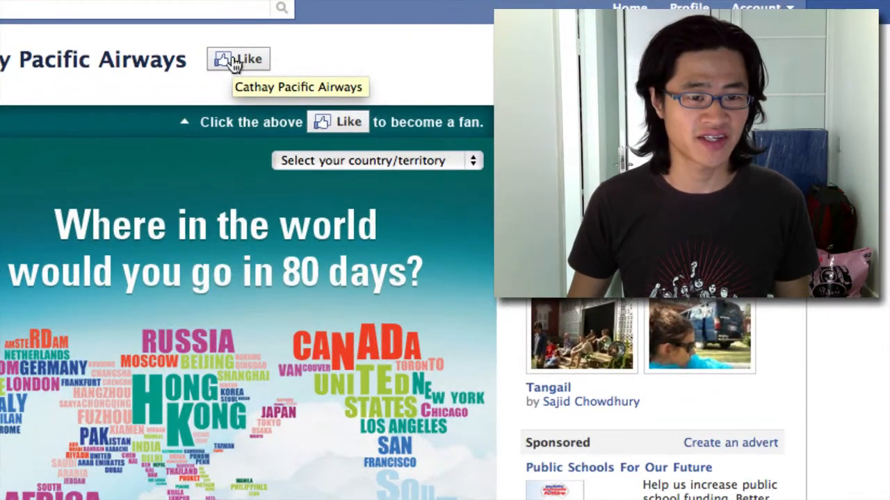
- Like the Cathay Pacific Airways page and move down to the 80 Days contest event details
left_click(238, 58)
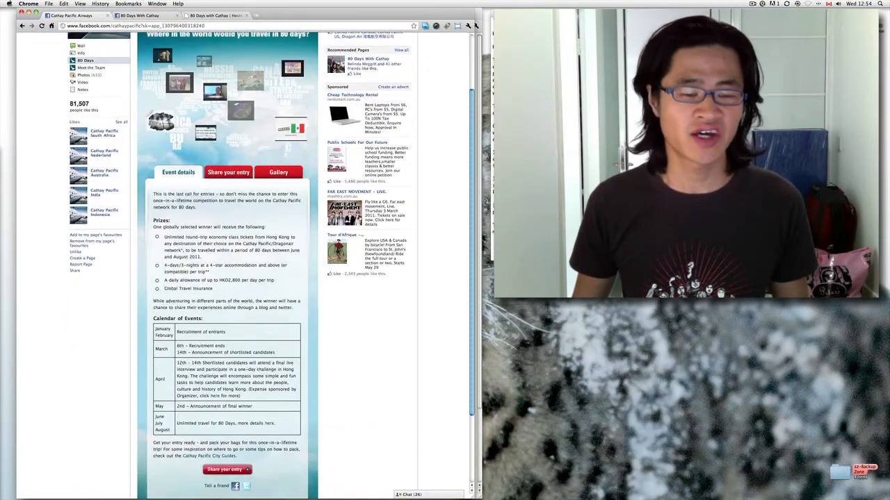
scroll("down", 3)
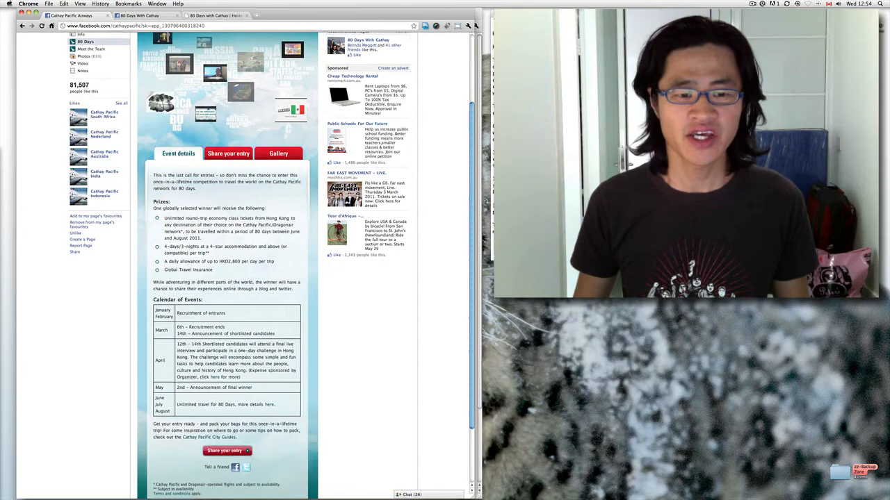
scroll("down", 3)
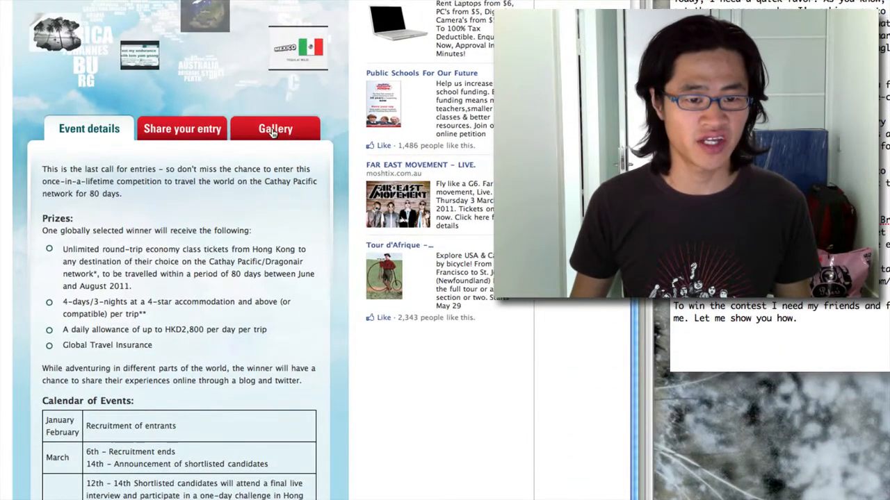
- Show the contest Gallery with the featured entry video and grid of travel video entries
left_click(275, 128)
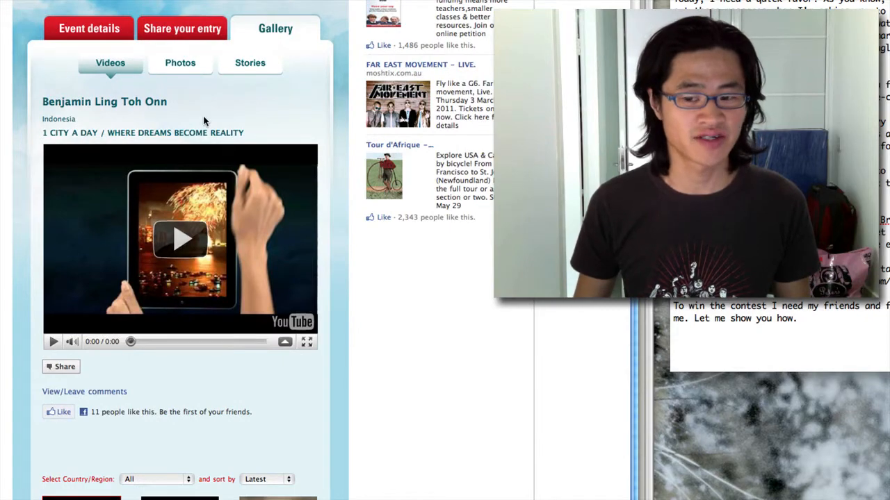
scroll("down", 3)
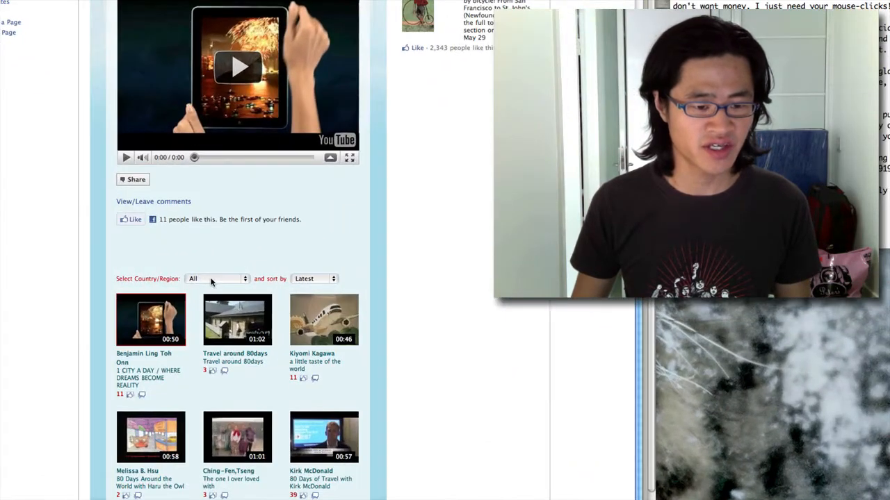
- Filter the gallery by country to Australia so only Australian video entries are listed
left_click(215, 278)
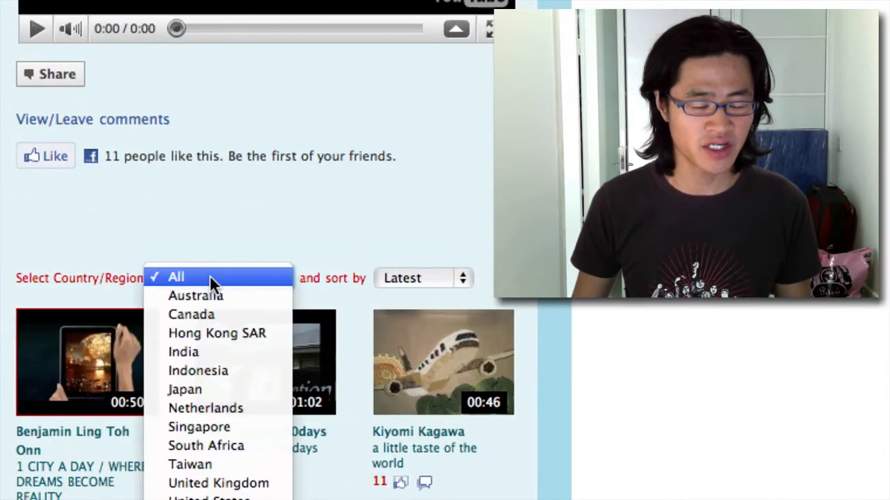
left_click(196, 295)
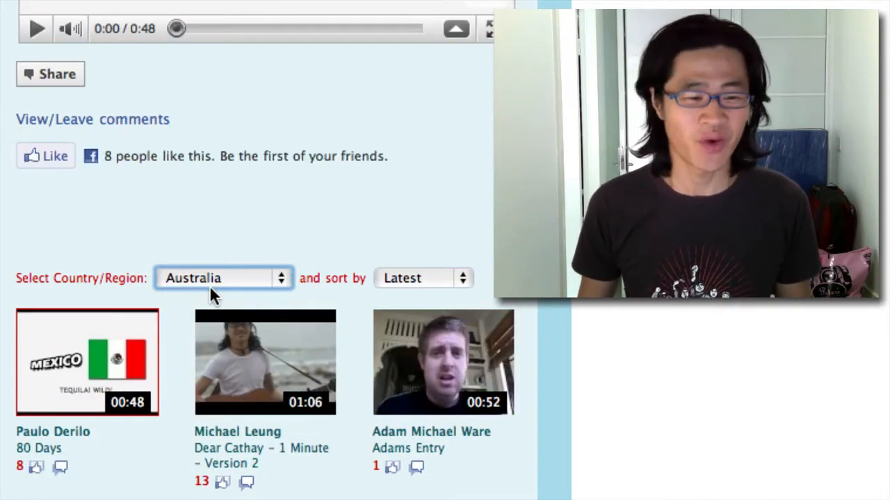
scroll("down", 3)
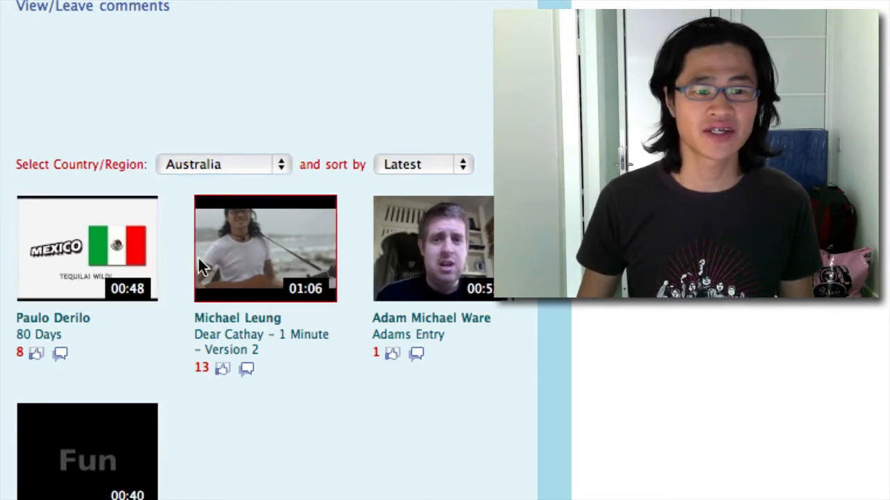
left_click(265, 248)
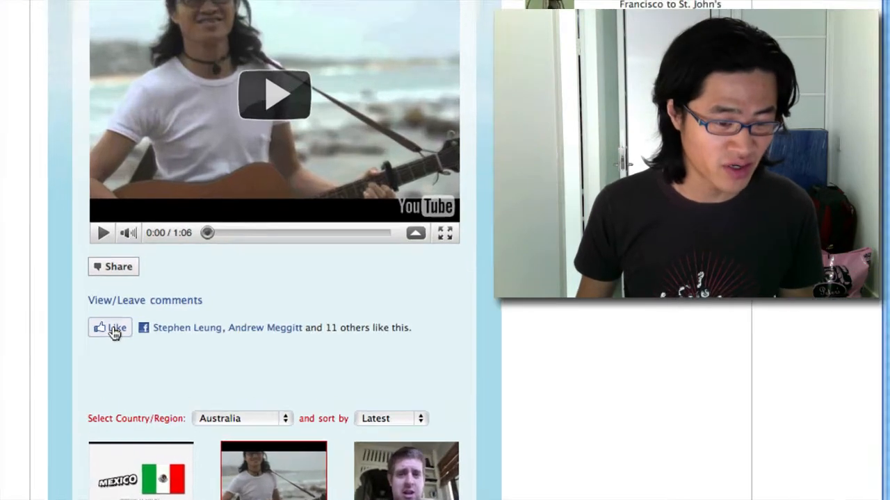
left_click(109, 328)
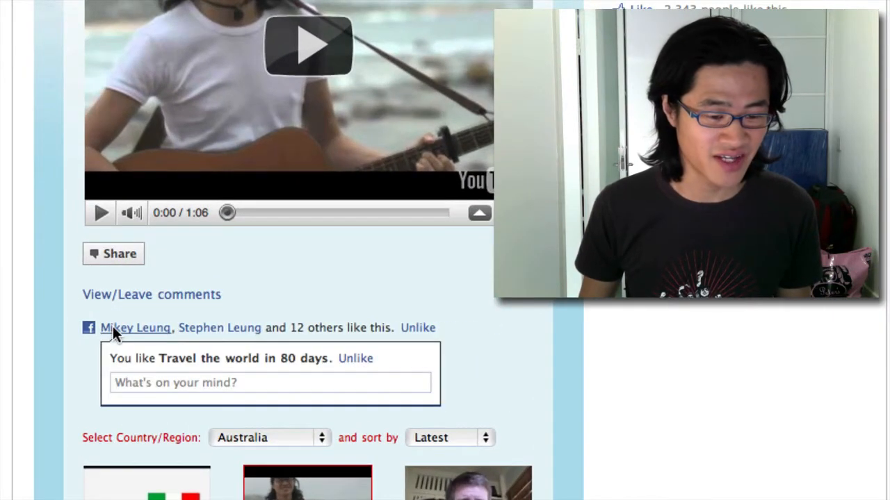